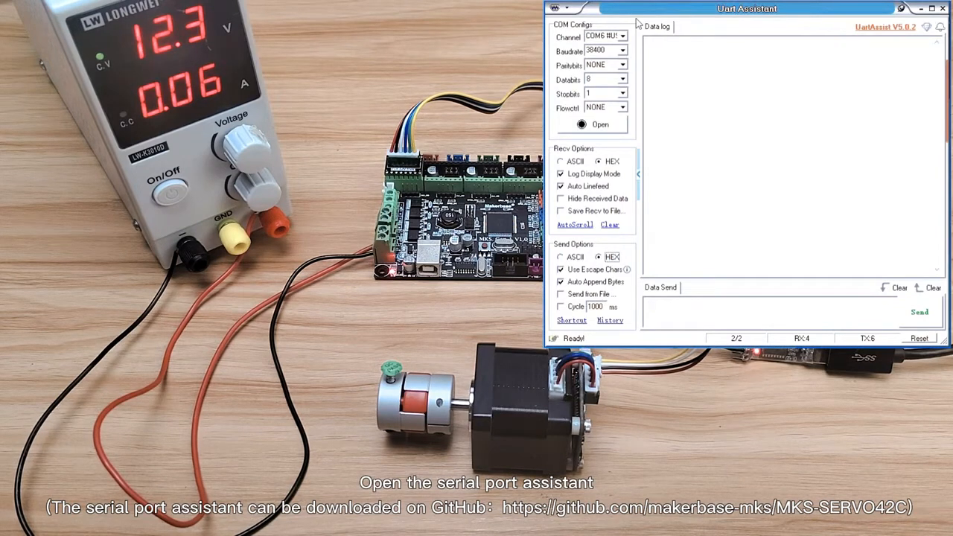
Connect to the motor board's COM port at 38400 baud with HEX receive display
left_click(622, 36)
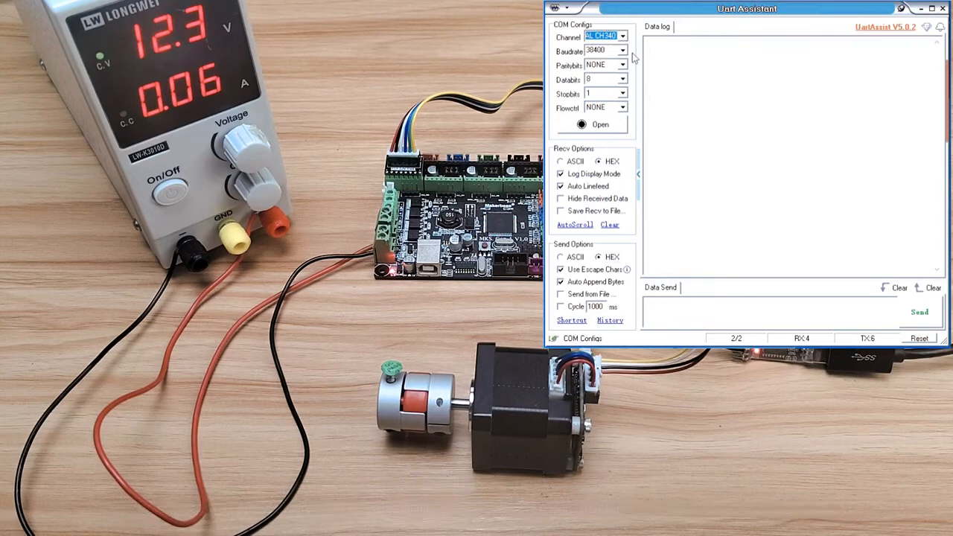
left_click(624, 51)
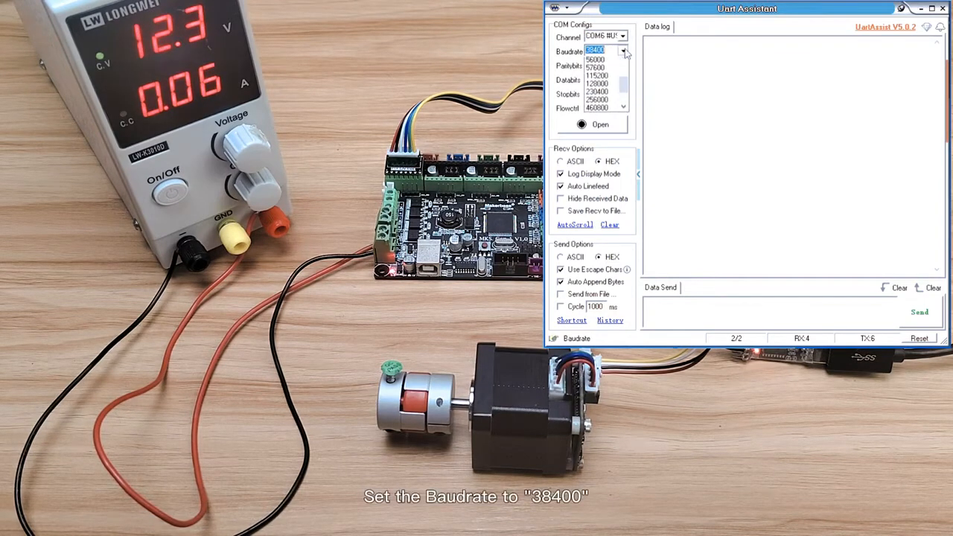
left_click(596, 50)
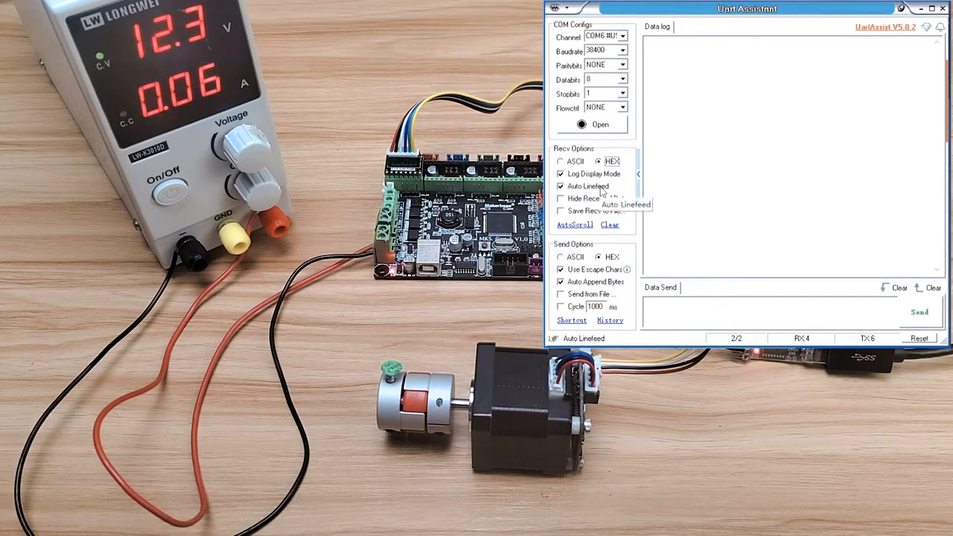
left_click(599, 256)
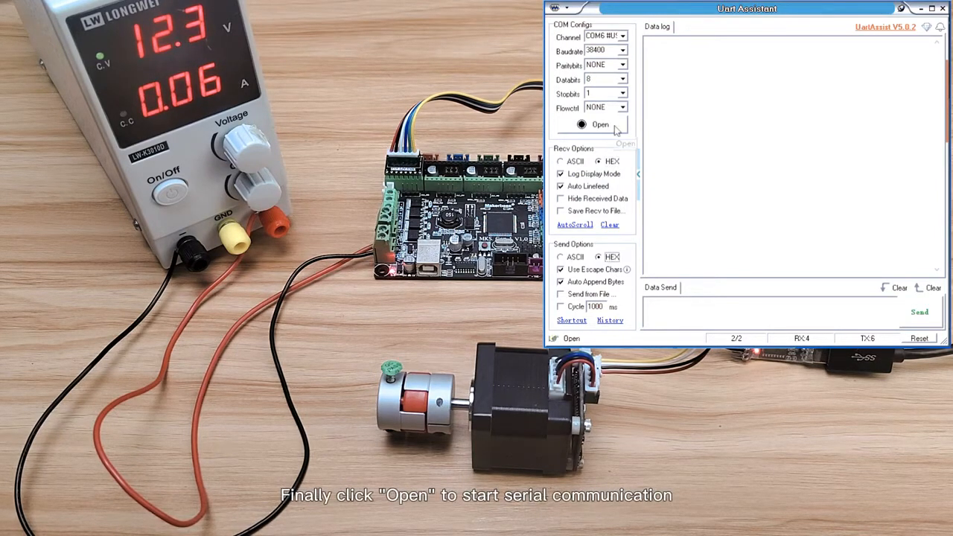
left_click(600, 125)
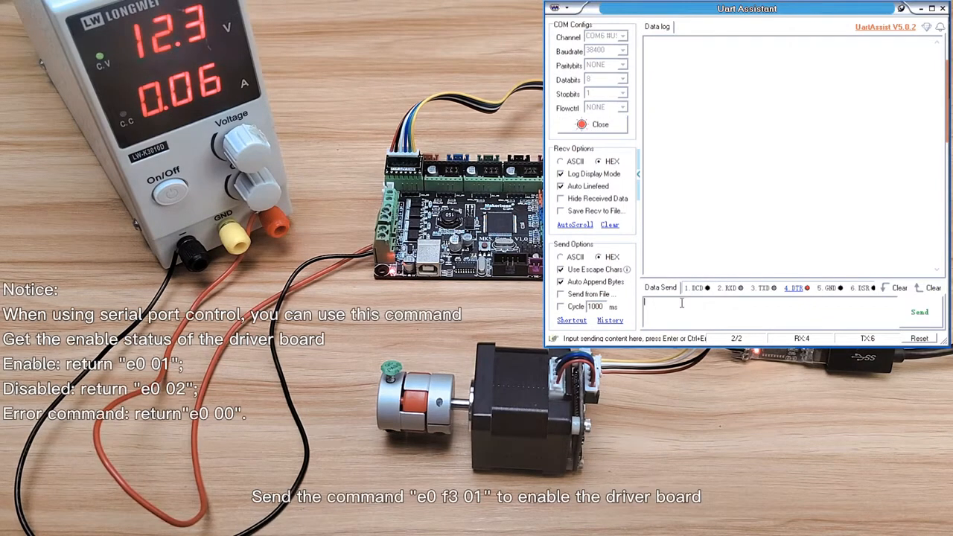
Send the enable command e0 f3 01, then the read-position command e0 36
left_click(920, 312)
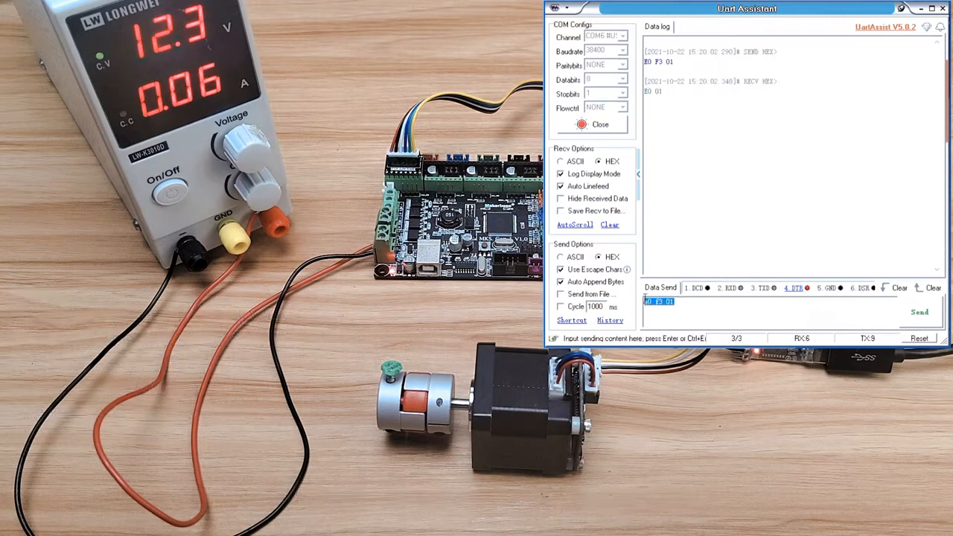
type("e0 36")
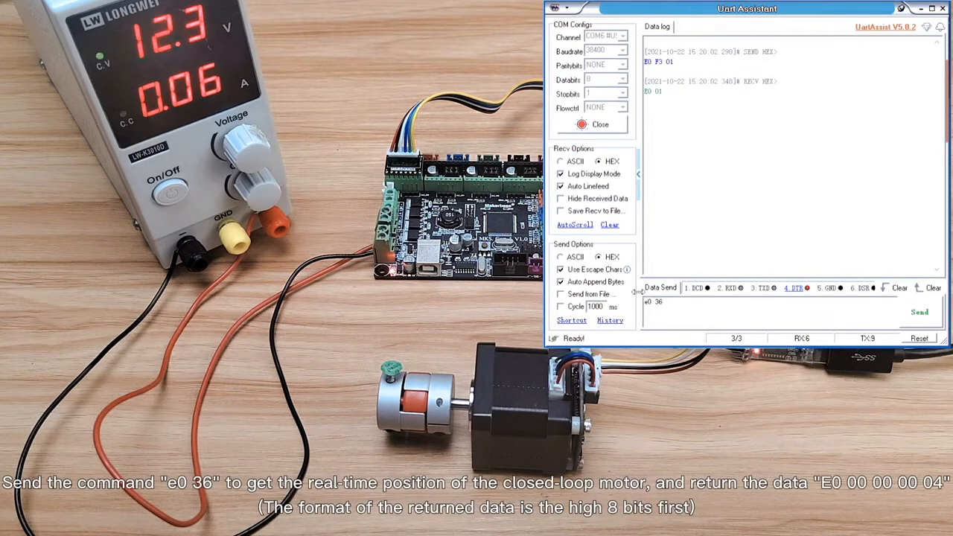
left_click(920, 311)
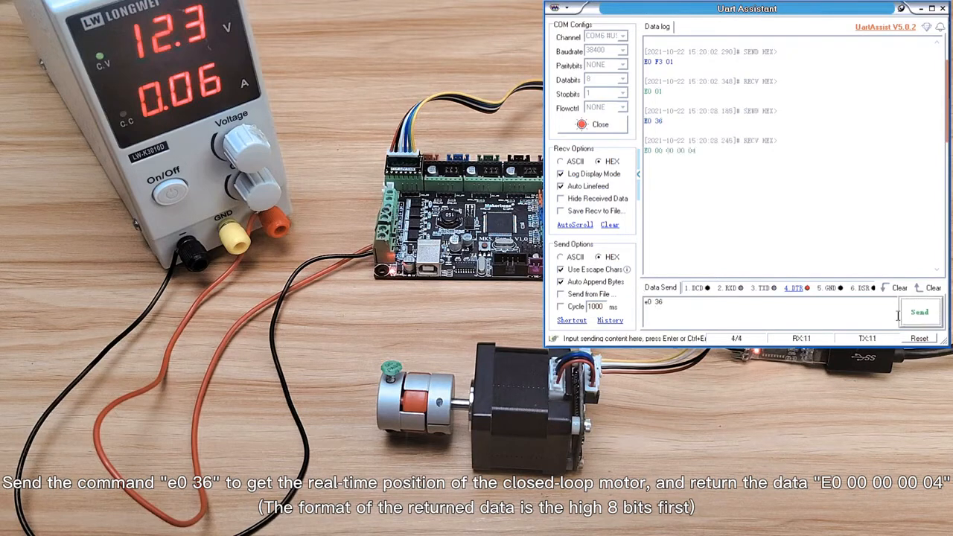
triple_click(652, 301)
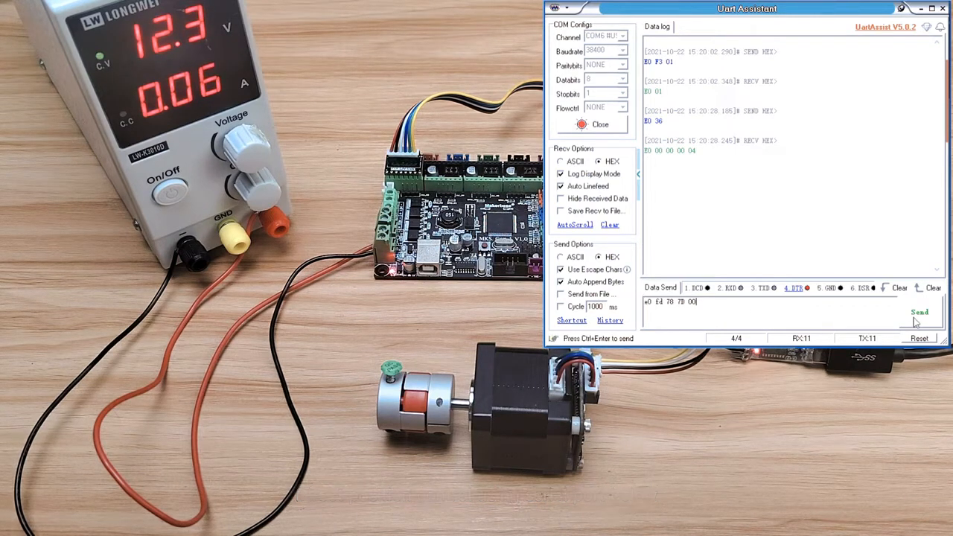
Send the run-at-speed command, then the reverse ten-turn rotation e0 fd f8 7d 00
left_click(920, 312)
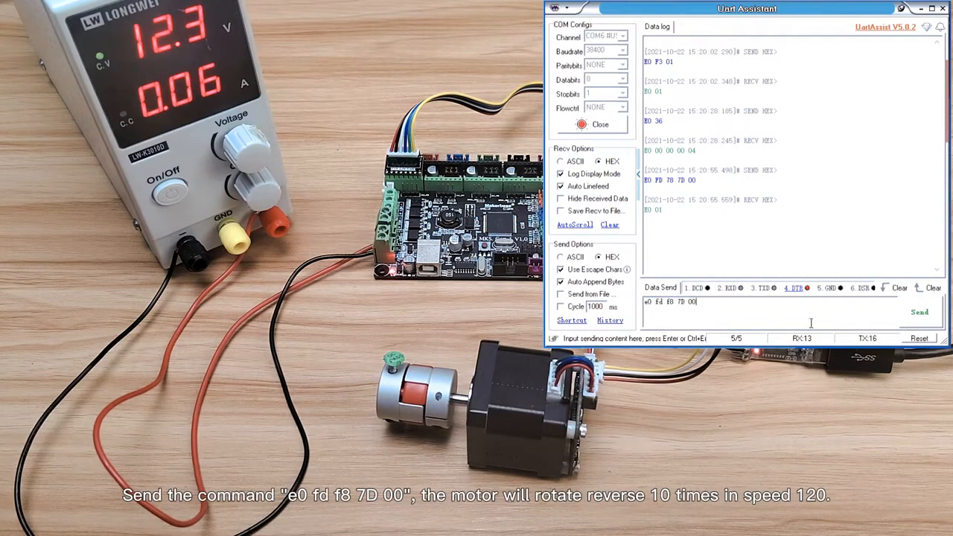
left_click(920, 313)
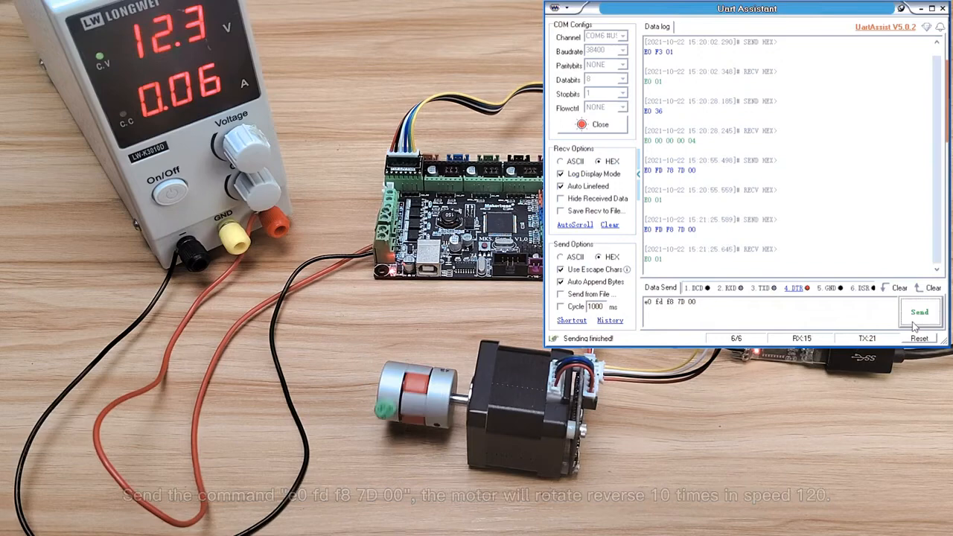
left_click(920, 313)
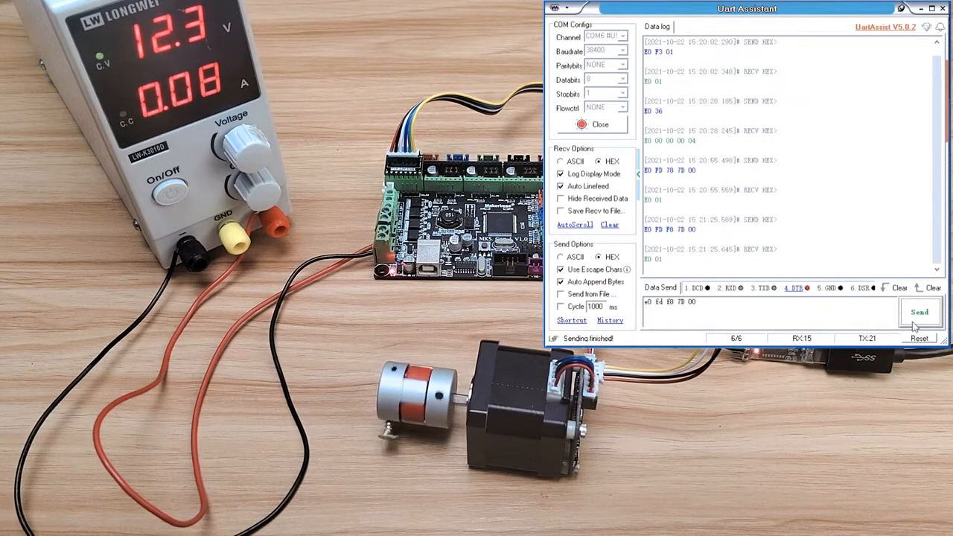
left_click(919, 311)
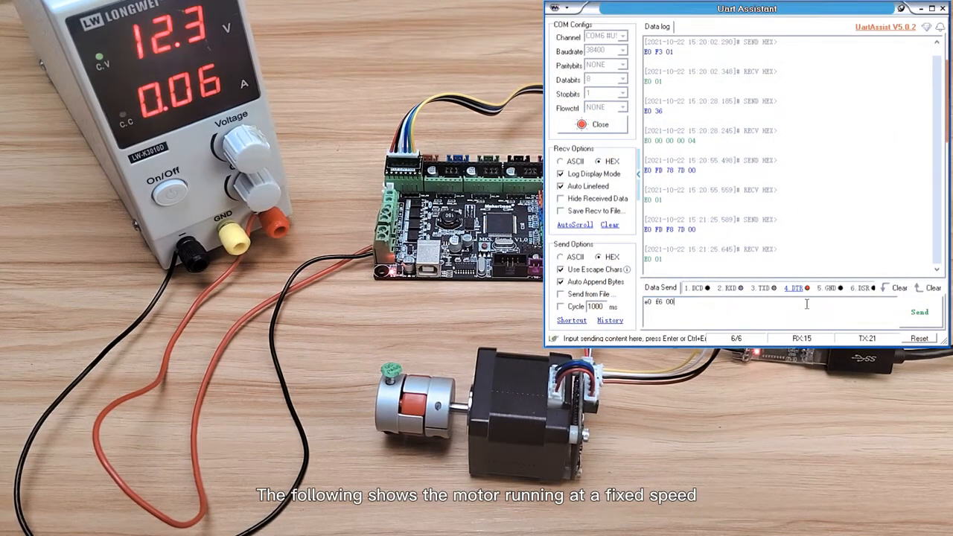
Send the fixed-speed run command and the stop command e0 f7, then clear the data log
left_click(919, 313)
type("7")
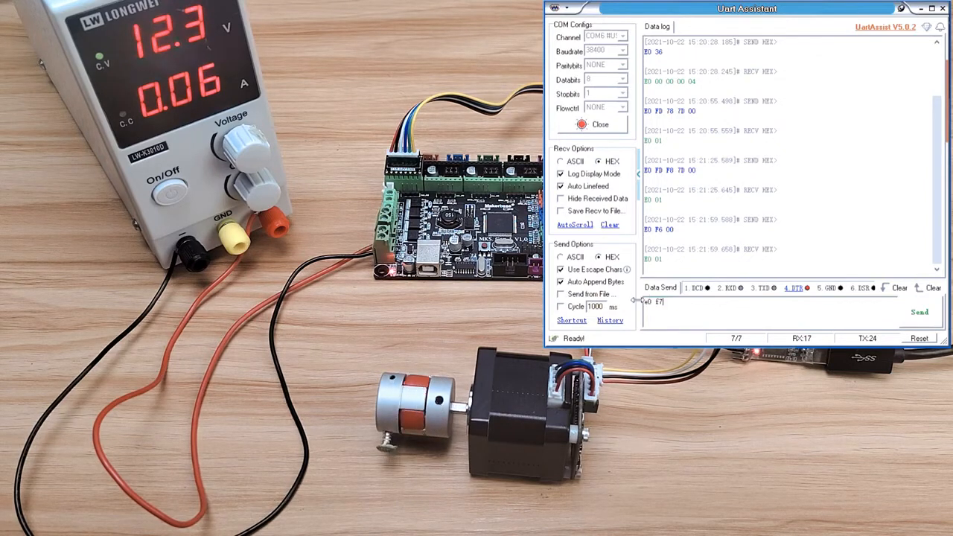
left_click(920, 313)
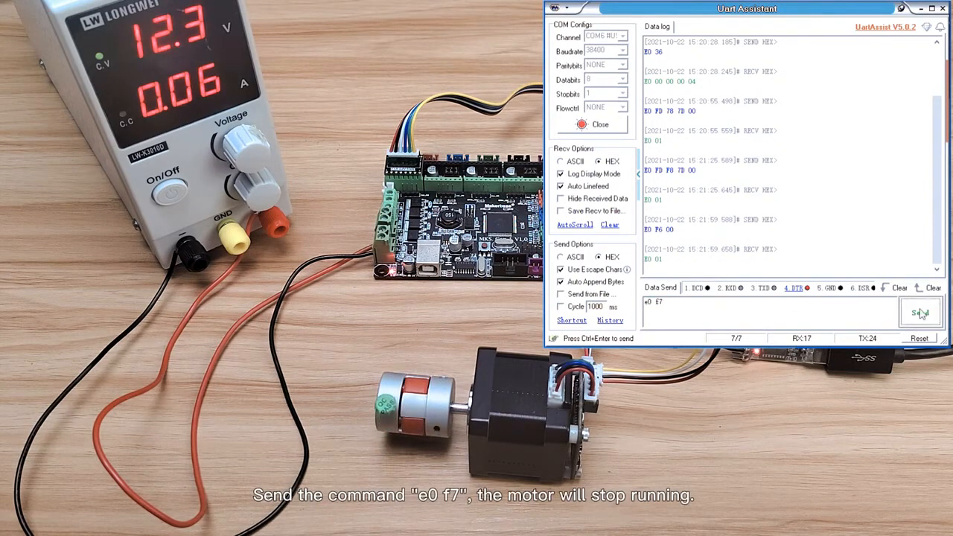
left_click(920, 313)
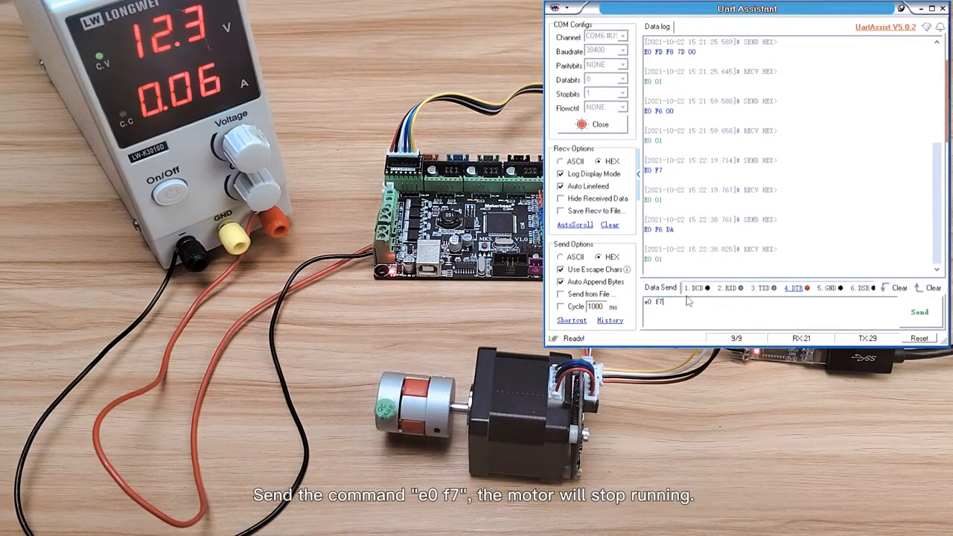
left_click(920, 313)
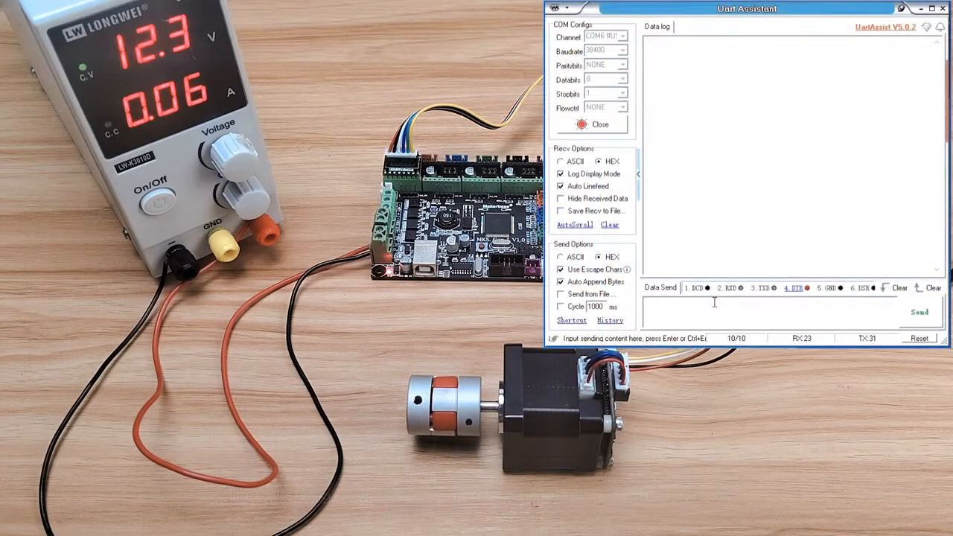
Send the speed-zero command e0 f6 00 and the save-parameters command e0 ff c8
type("e0 f6 00")
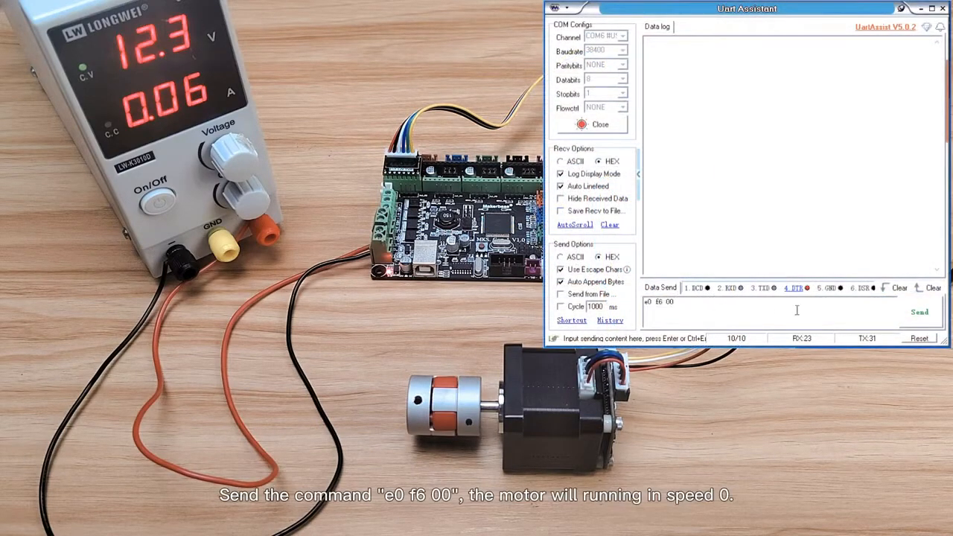
left_click(920, 312)
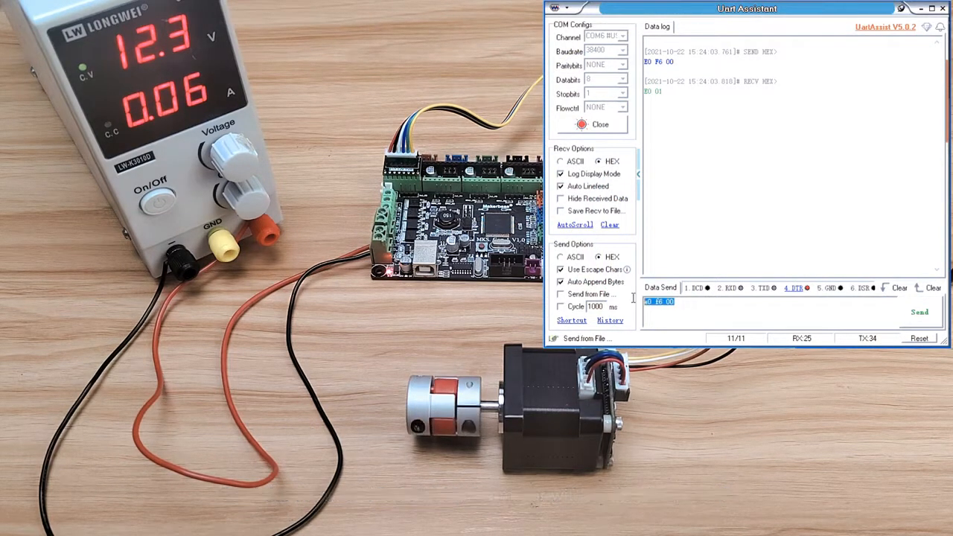
type("e0 ff c8")
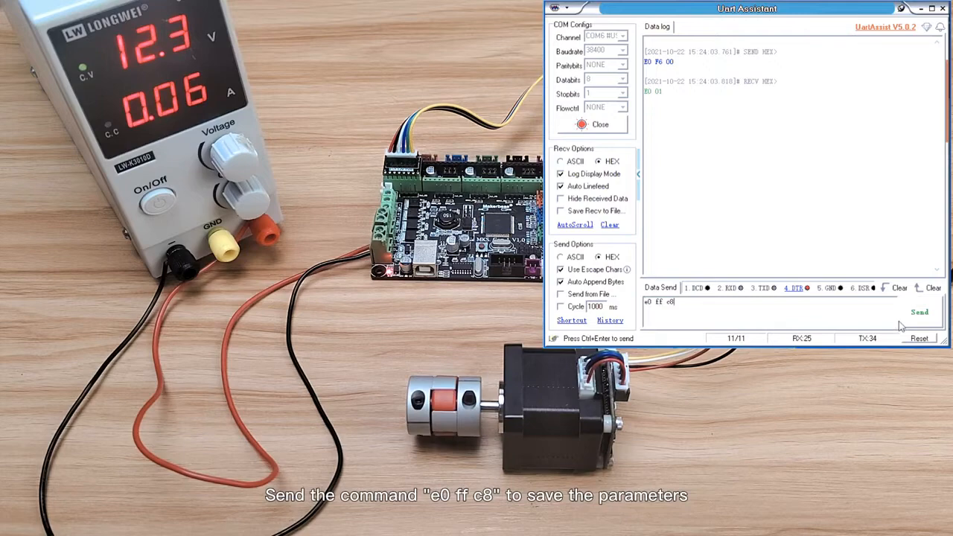
left_click(920, 313)
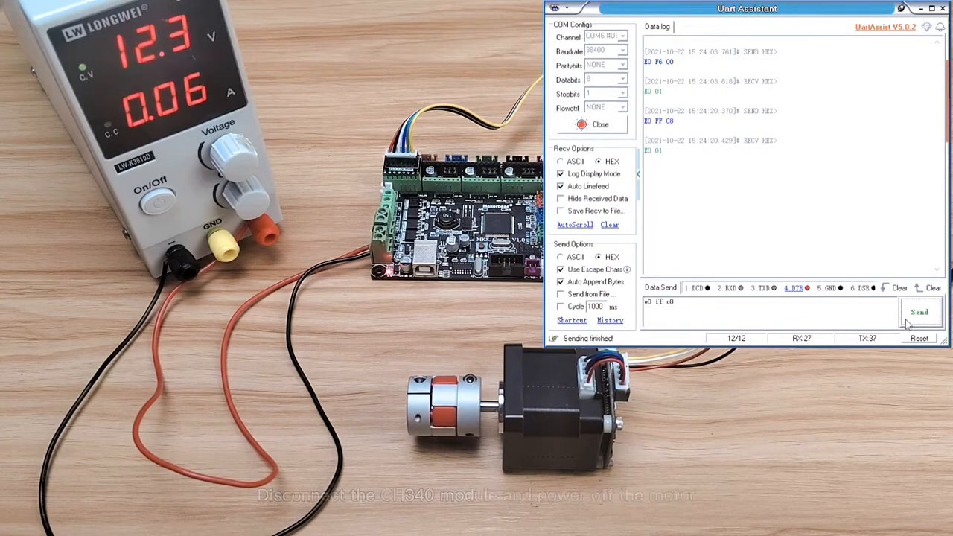
left_click(679, 302)
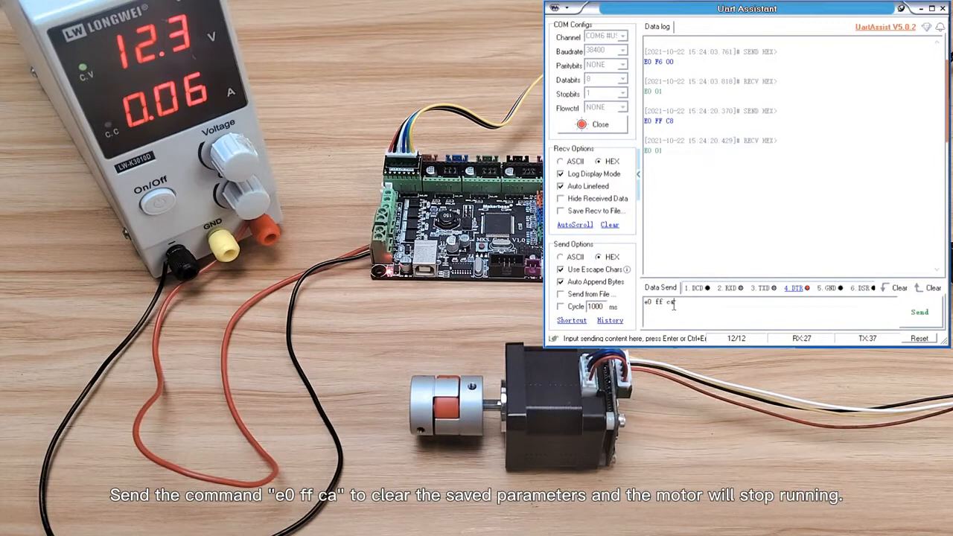
Send the clear-saved-parameters command e0 ff ca to the driver
left_click(920, 311)
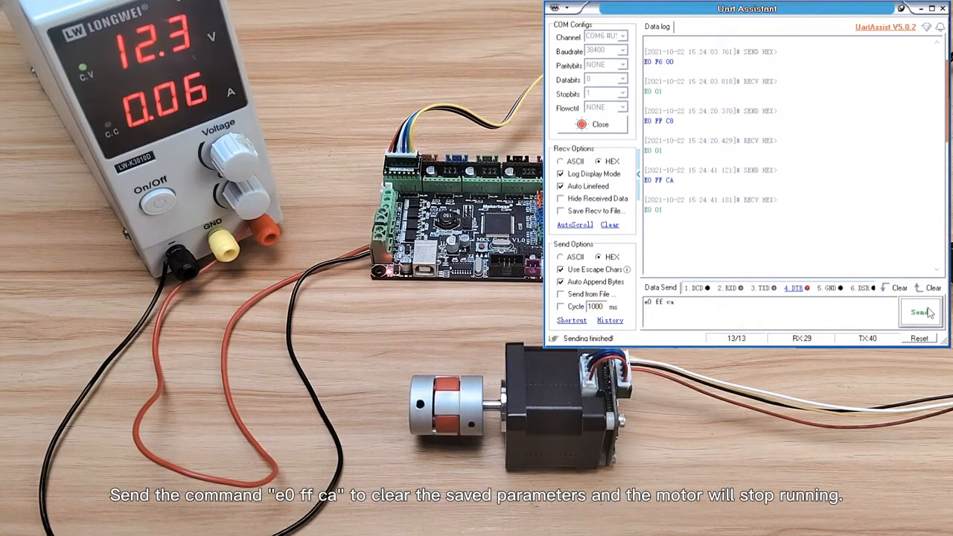